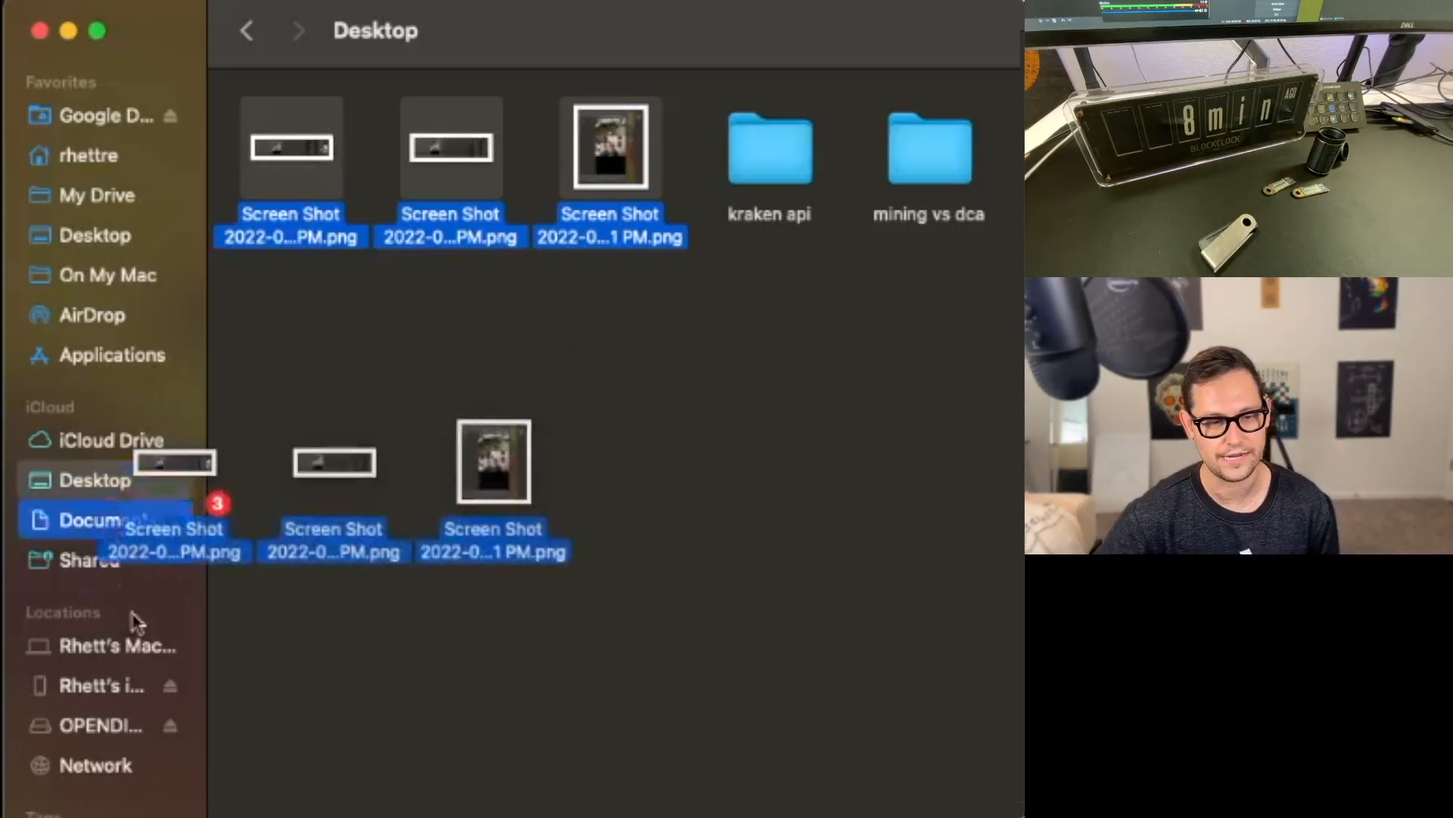
Step: Drop the three desktop screenshots onto the OPENDIME drive in the sidebar
left_click(100, 725)
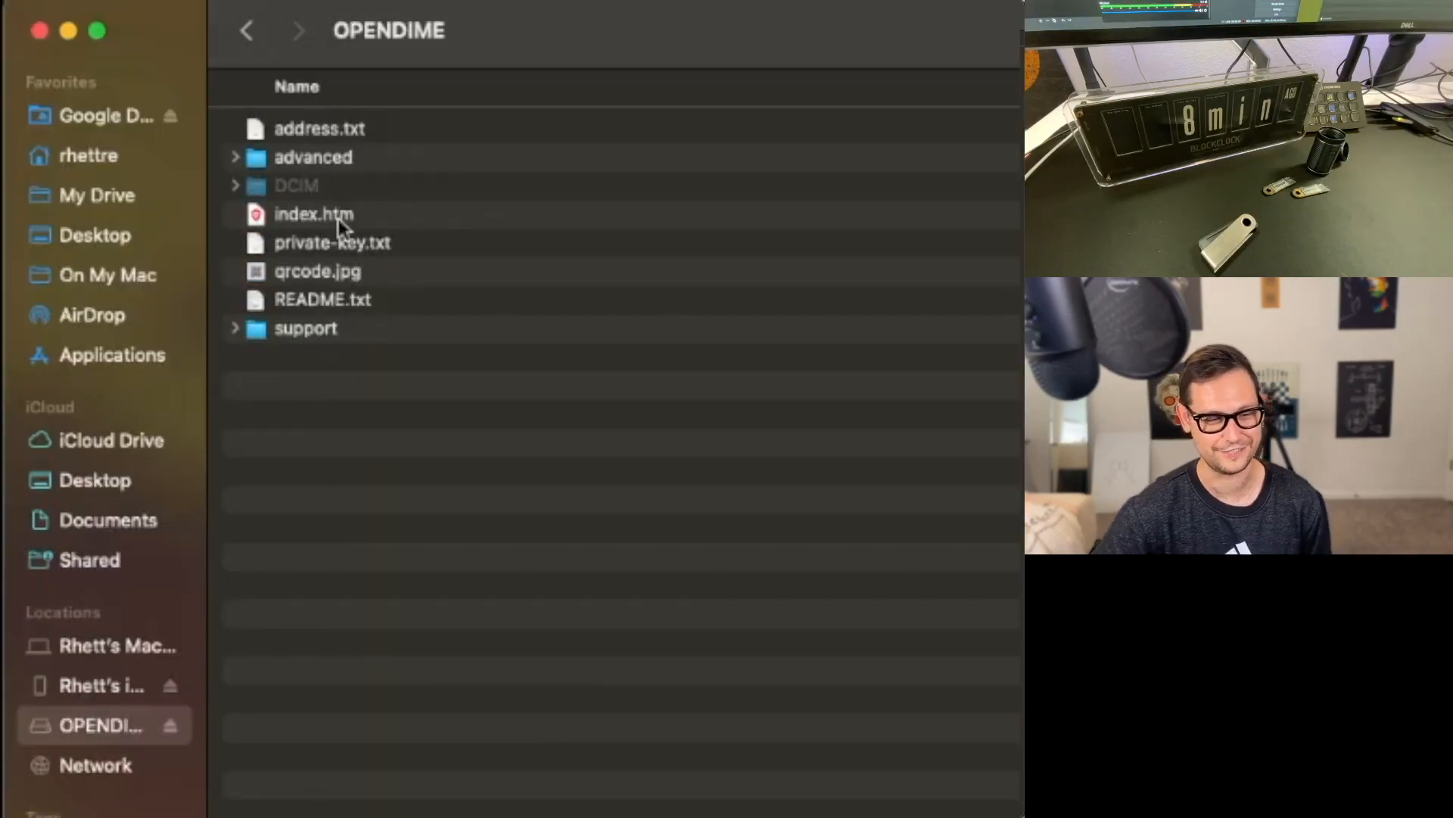
mouse_move(274, 329)
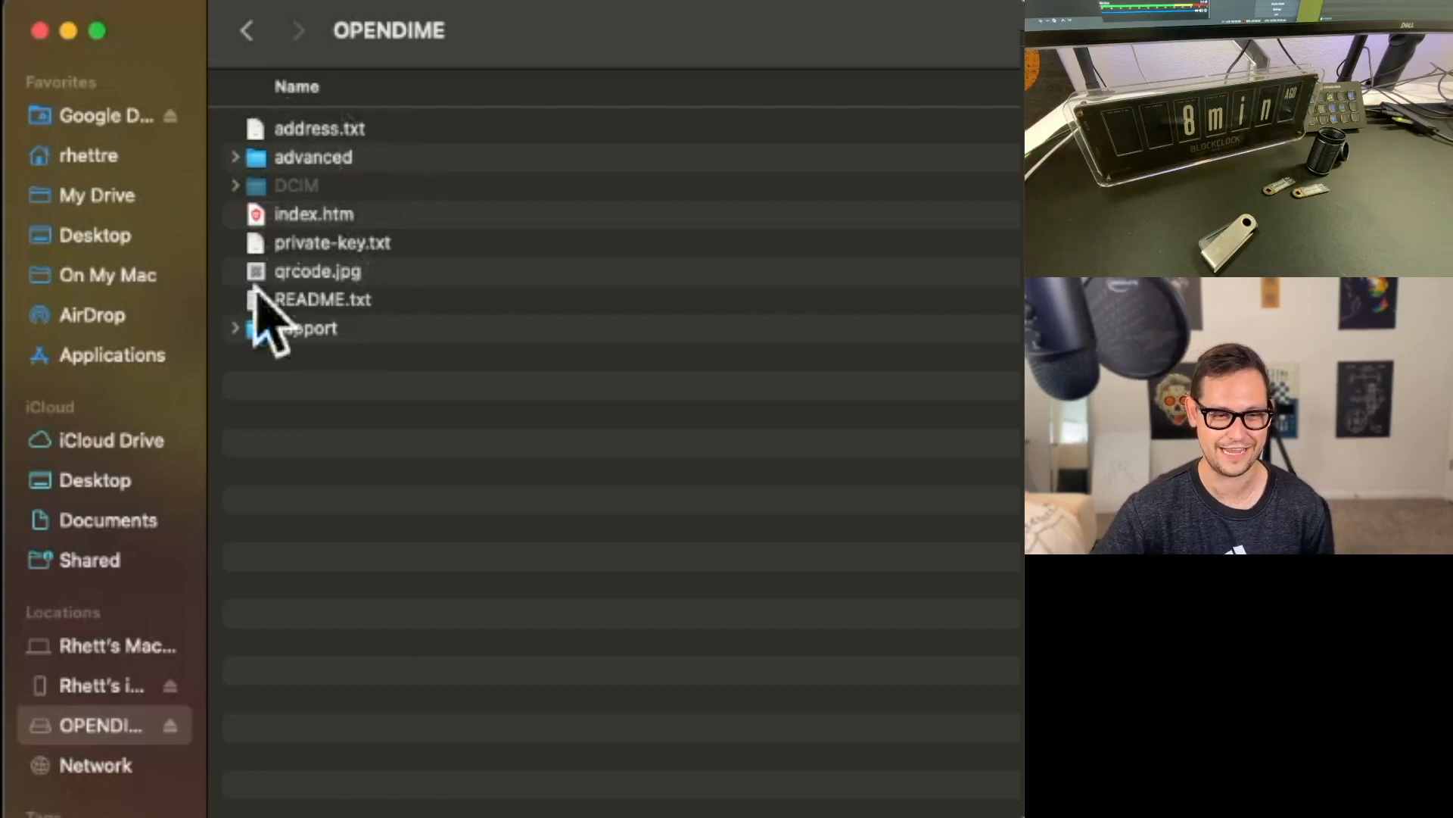
mouse_move(320, 167)
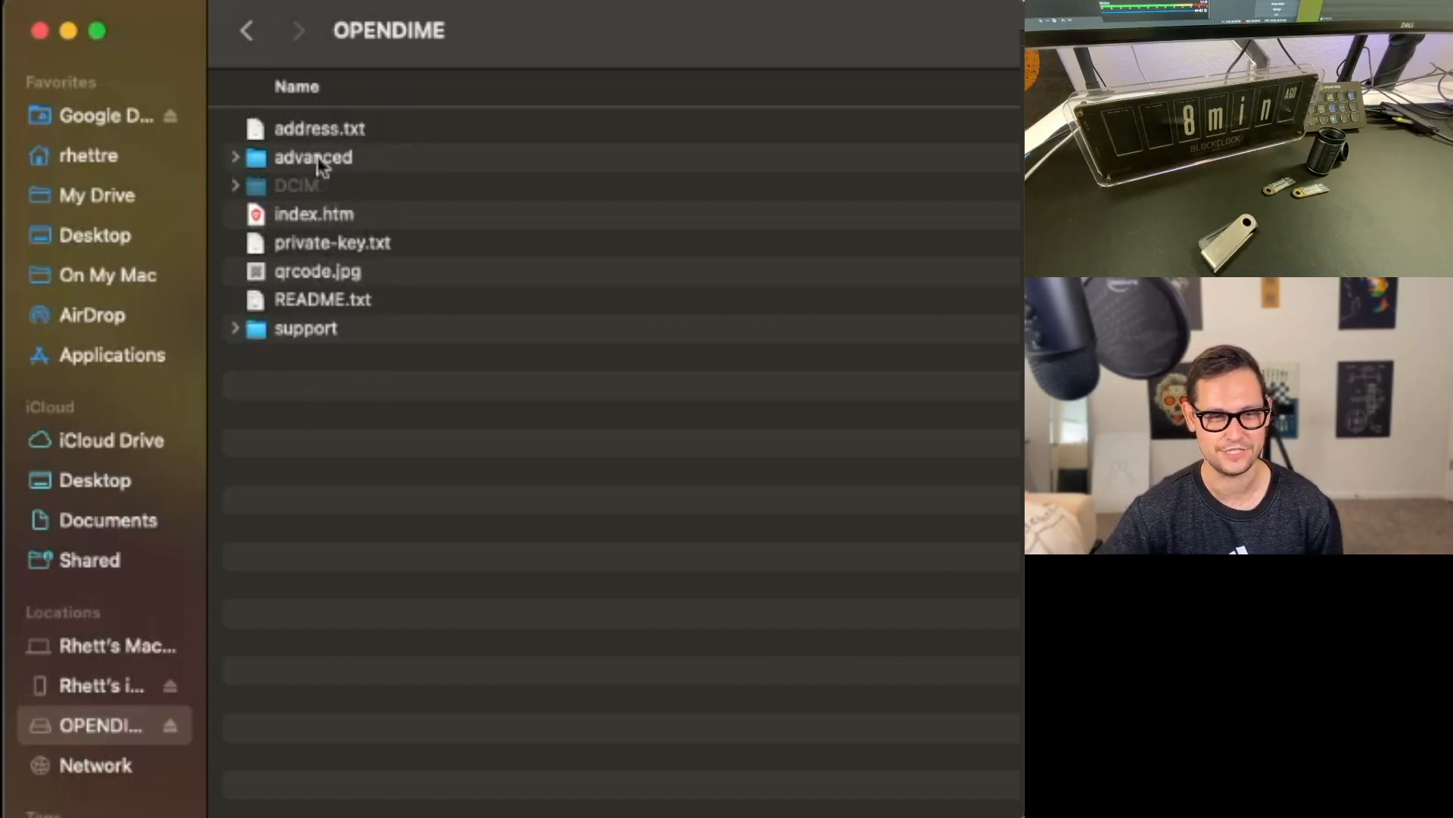
mouse_move(342, 279)
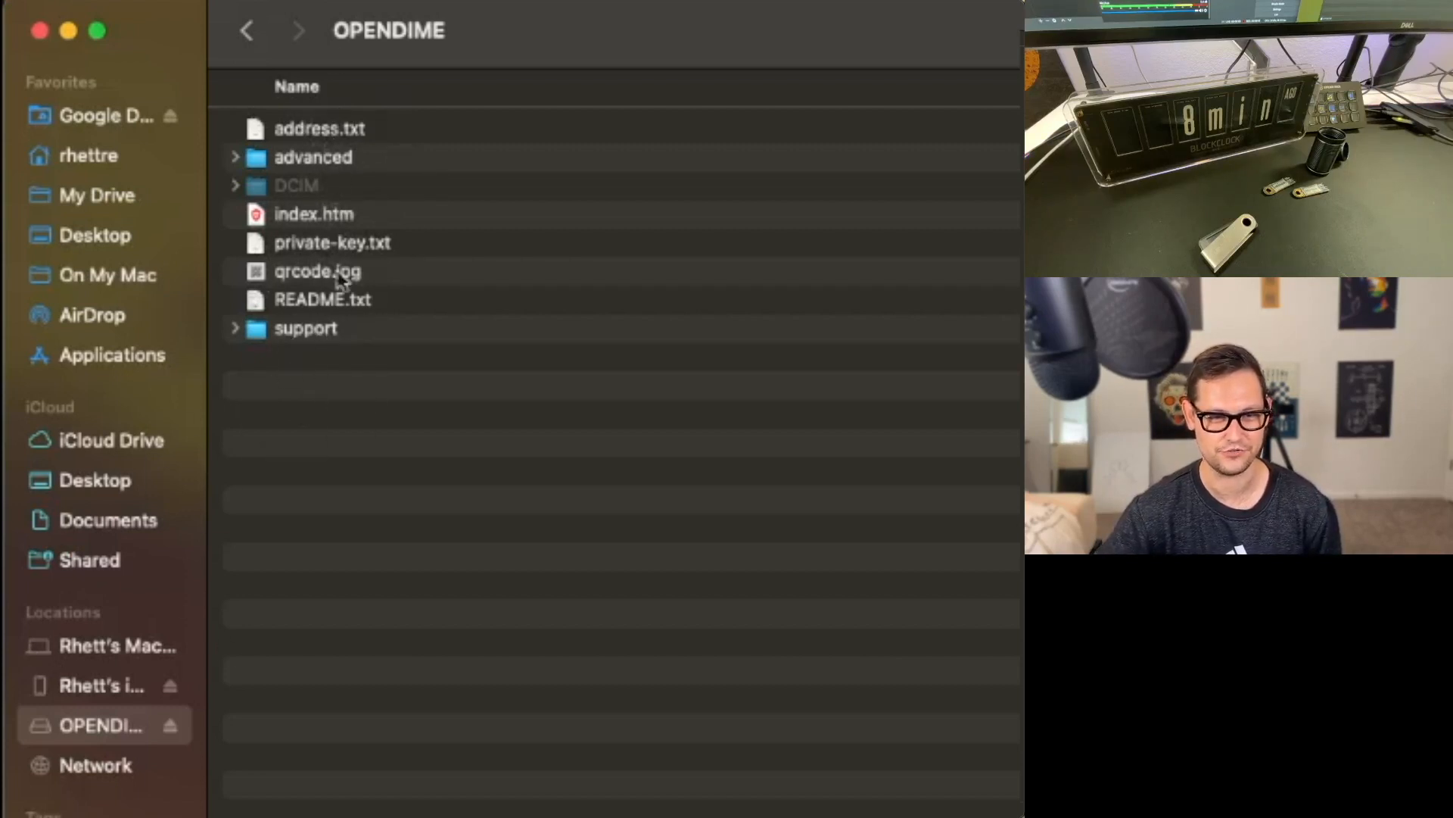
mouse_move(336, 172)
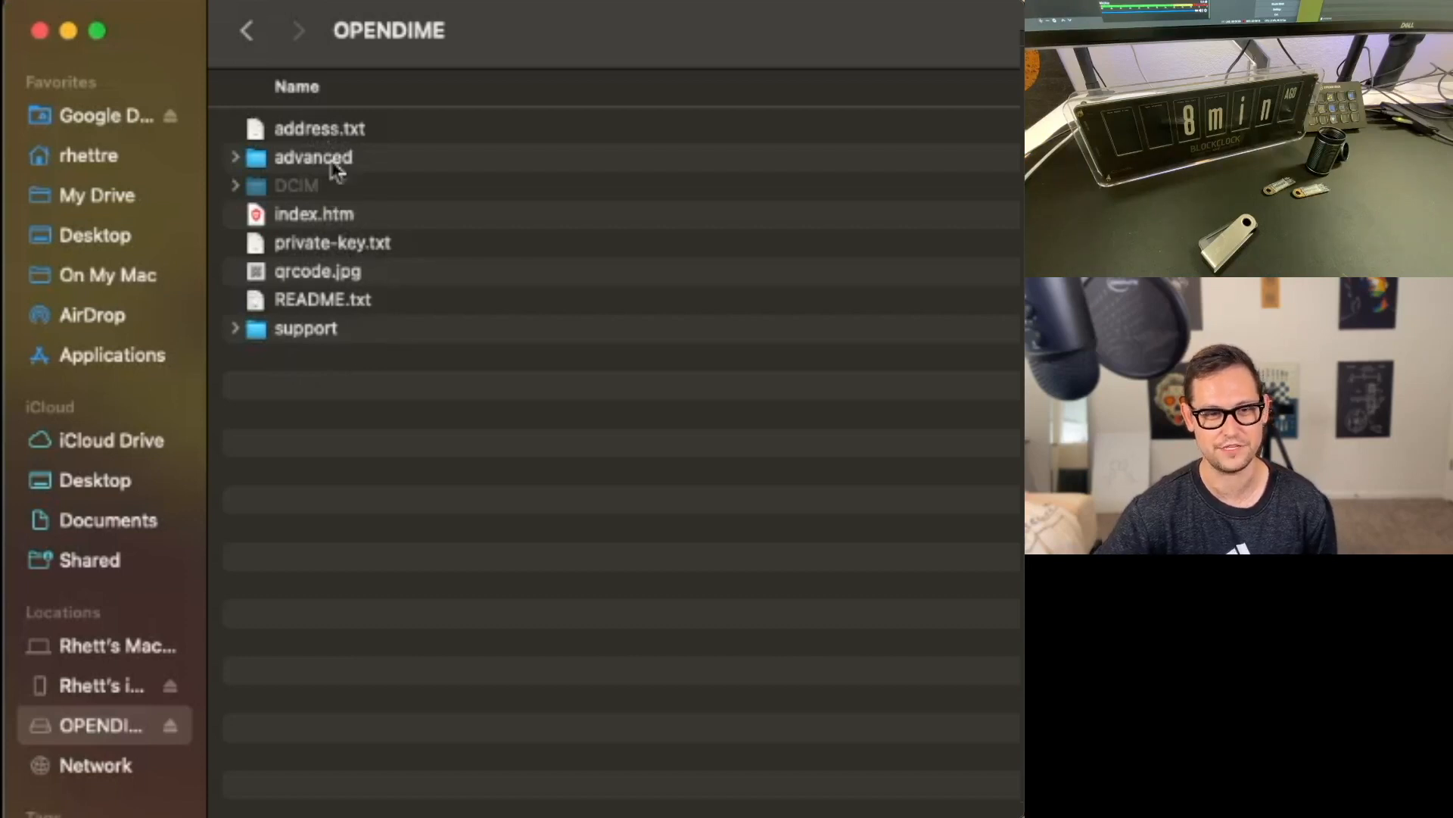
left_click(320, 128)
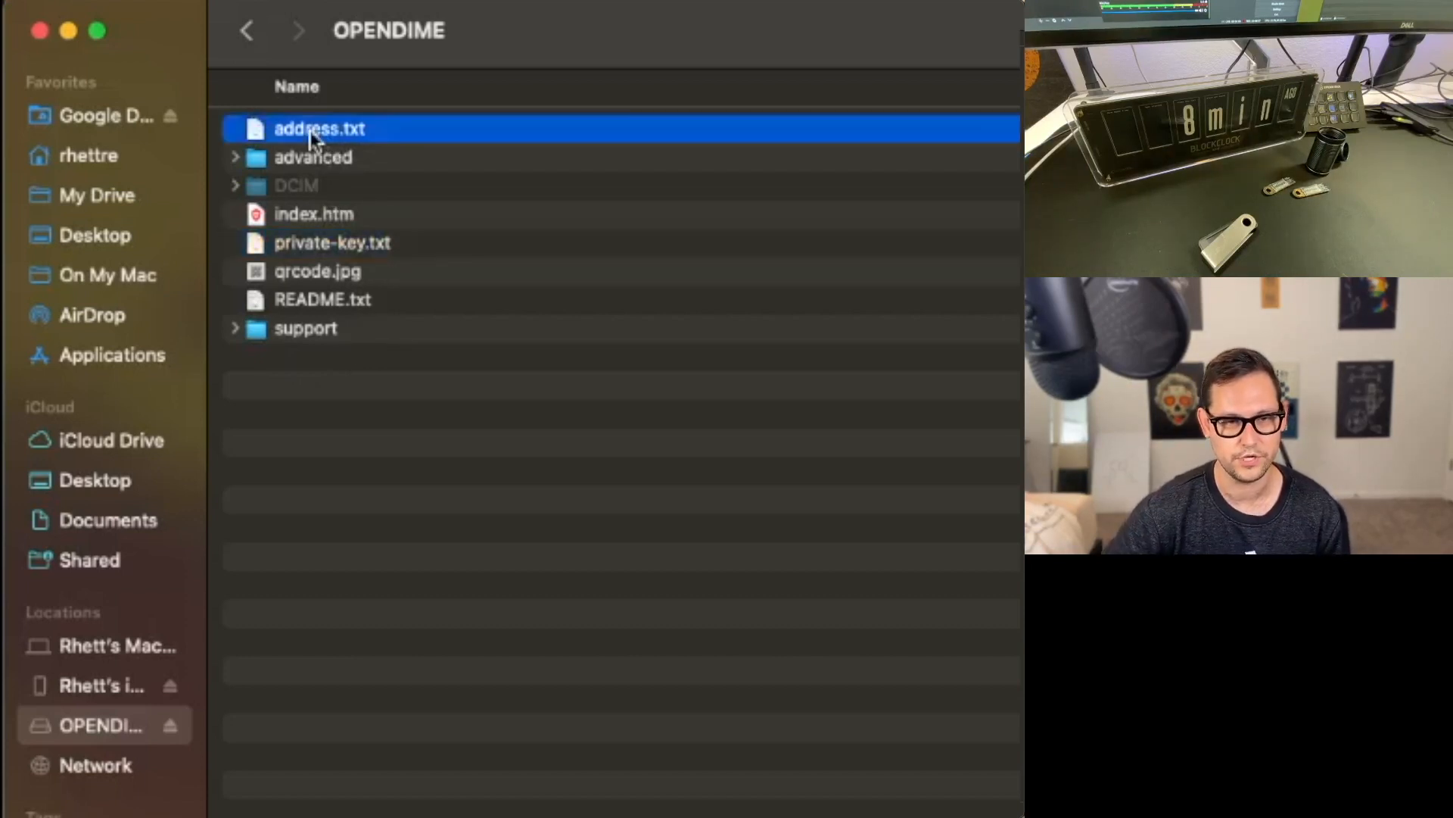
double_click(319, 127)
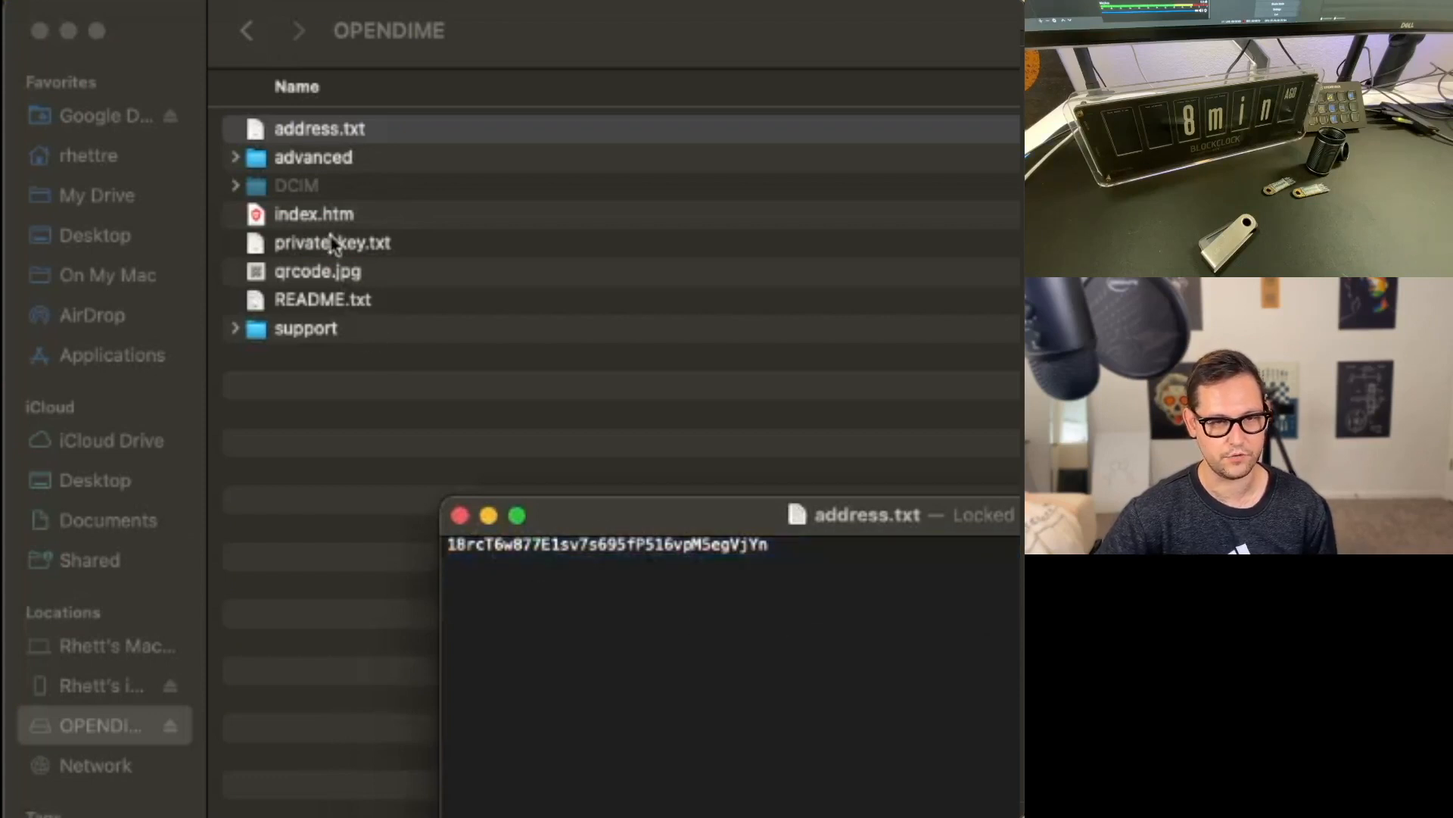
left_click(332, 242)
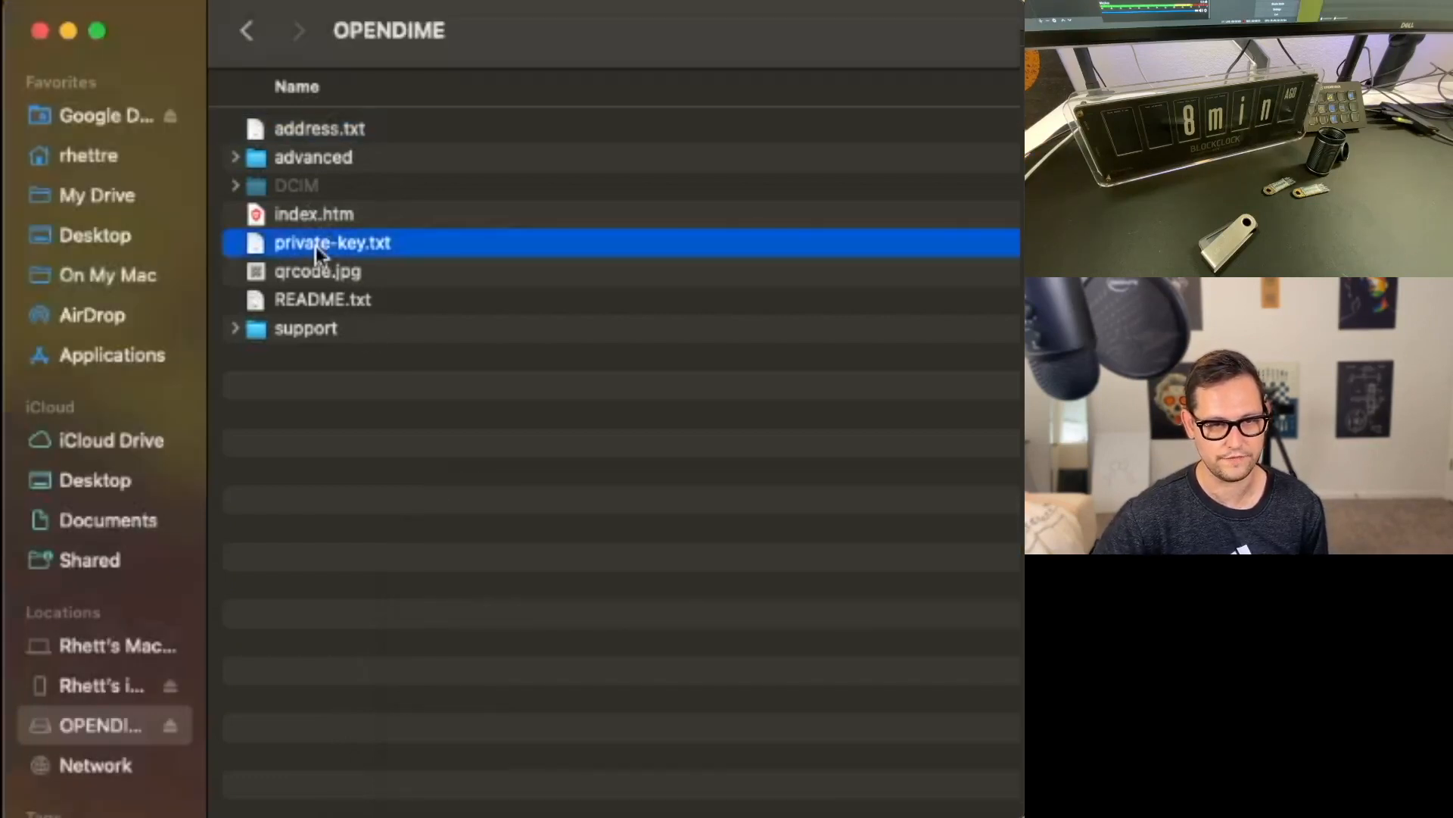
Step: Launch the drive's index.htm in Brave to show the Bitcoin payment address and QR code
double_click(331, 243)
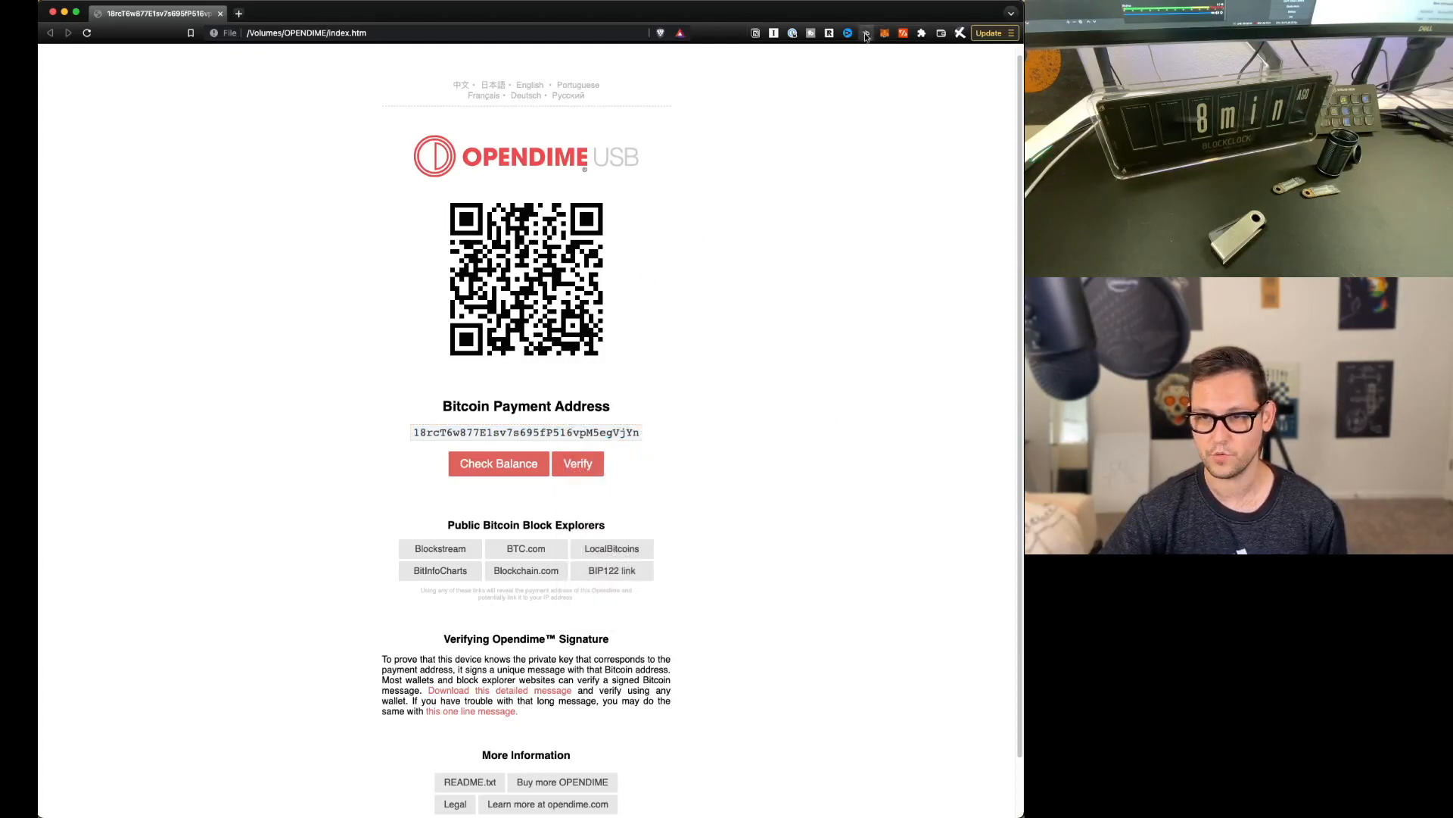
Step: Pay $20 from the Strike balance to the OpenDime's Bitcoin address and confirm it
left_click(866, 33)
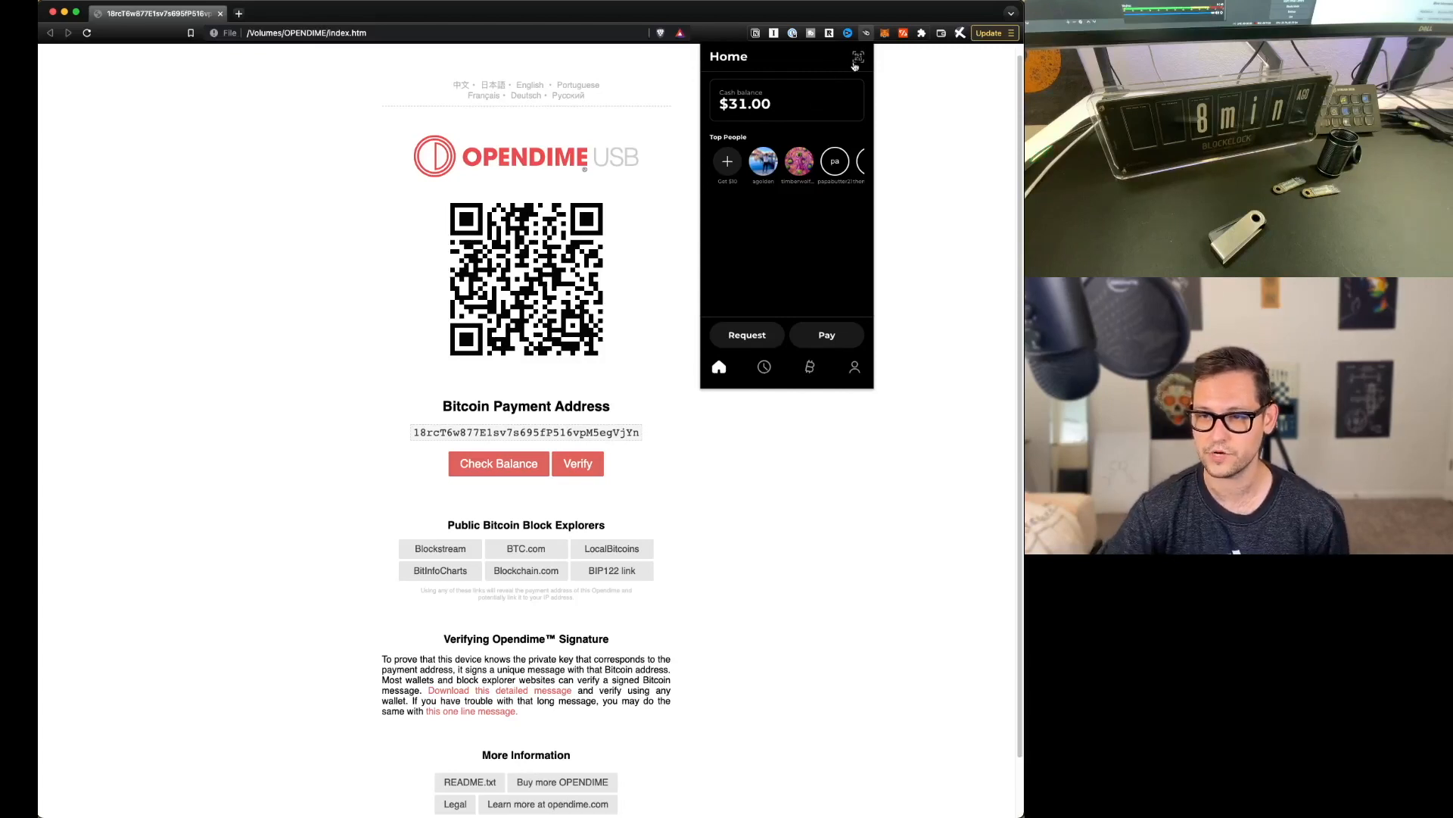
left_click(826, 335)
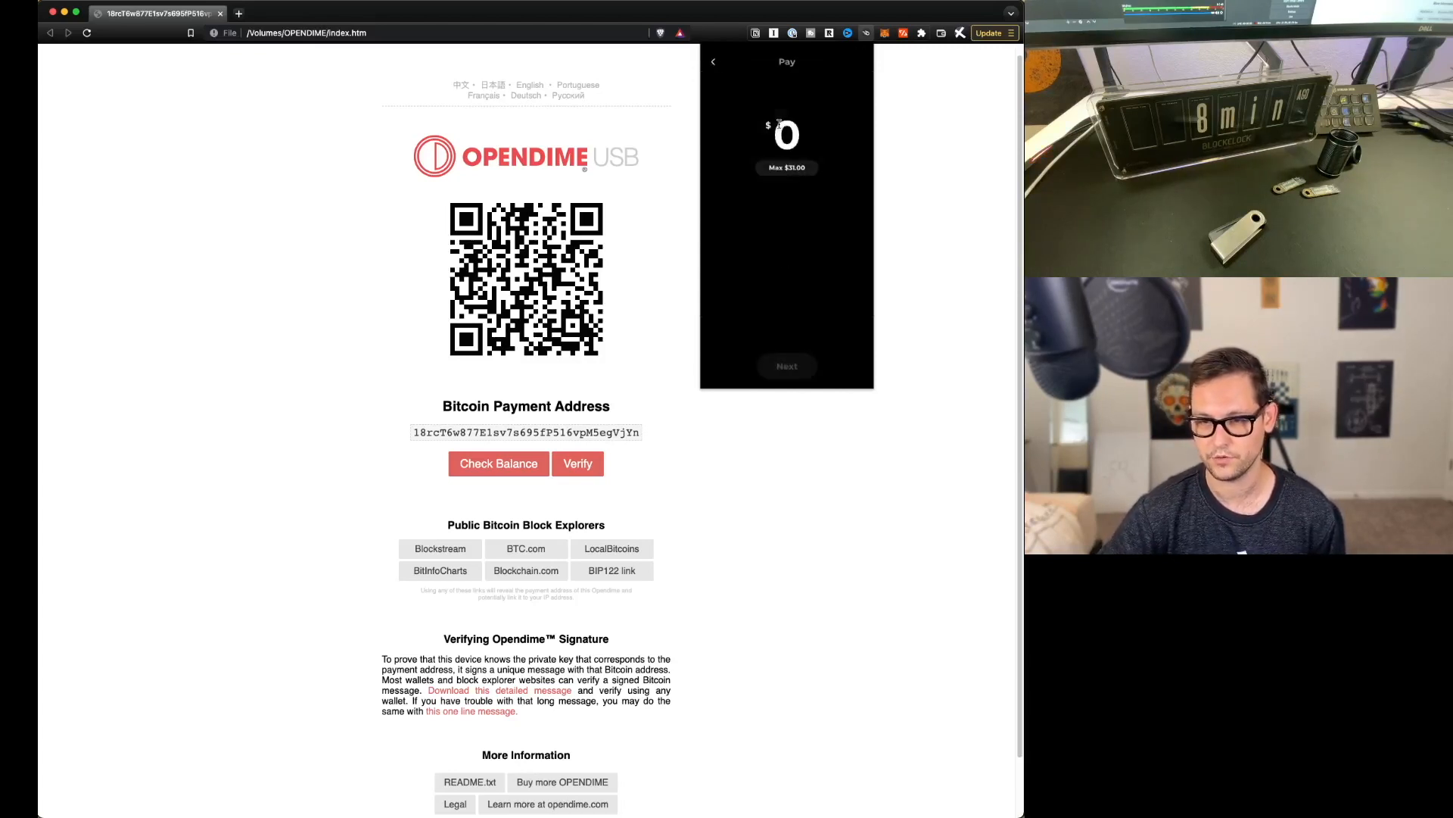
type("2")
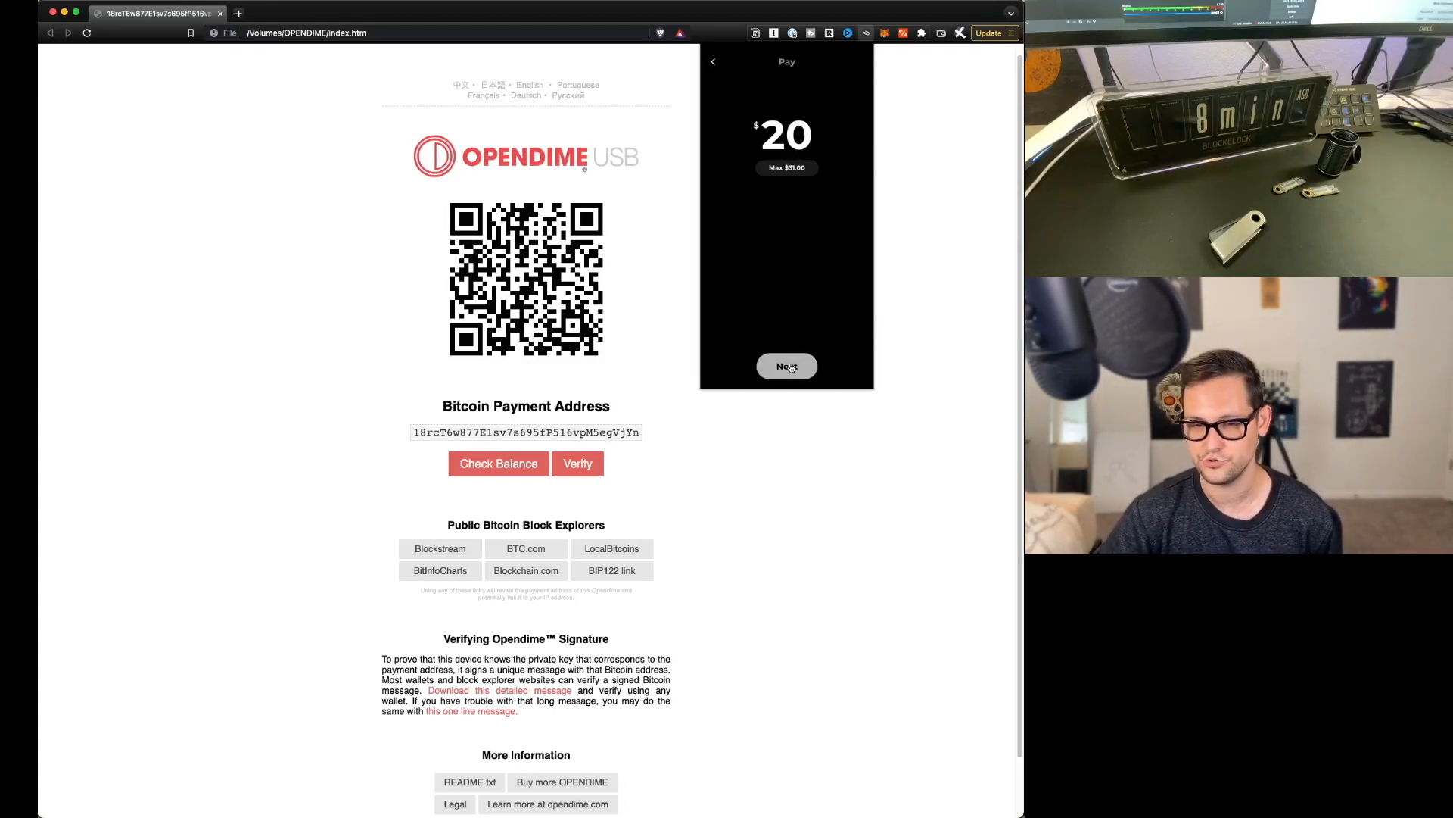
left_click(786, 365)
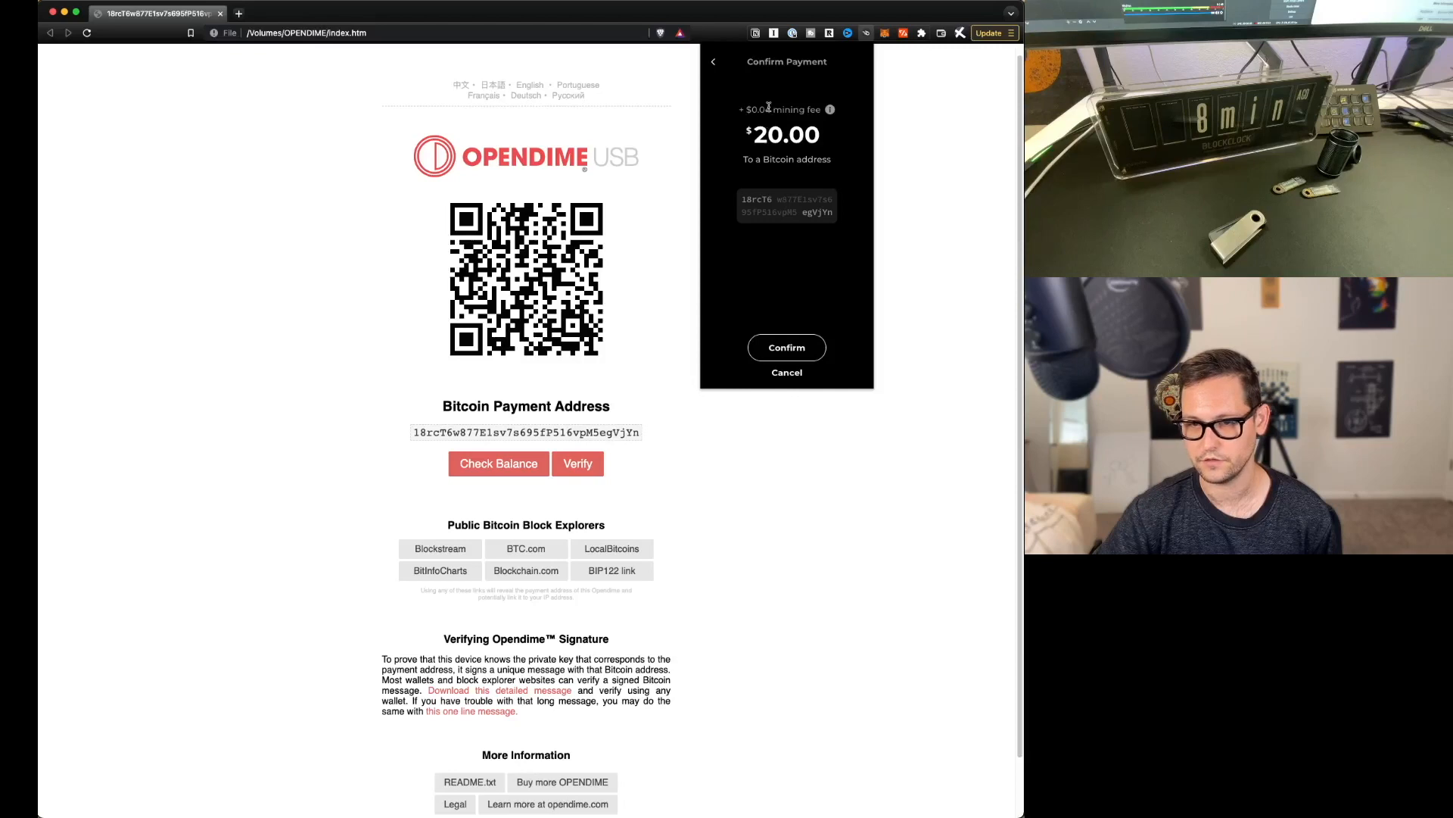
left_click(785, 346)
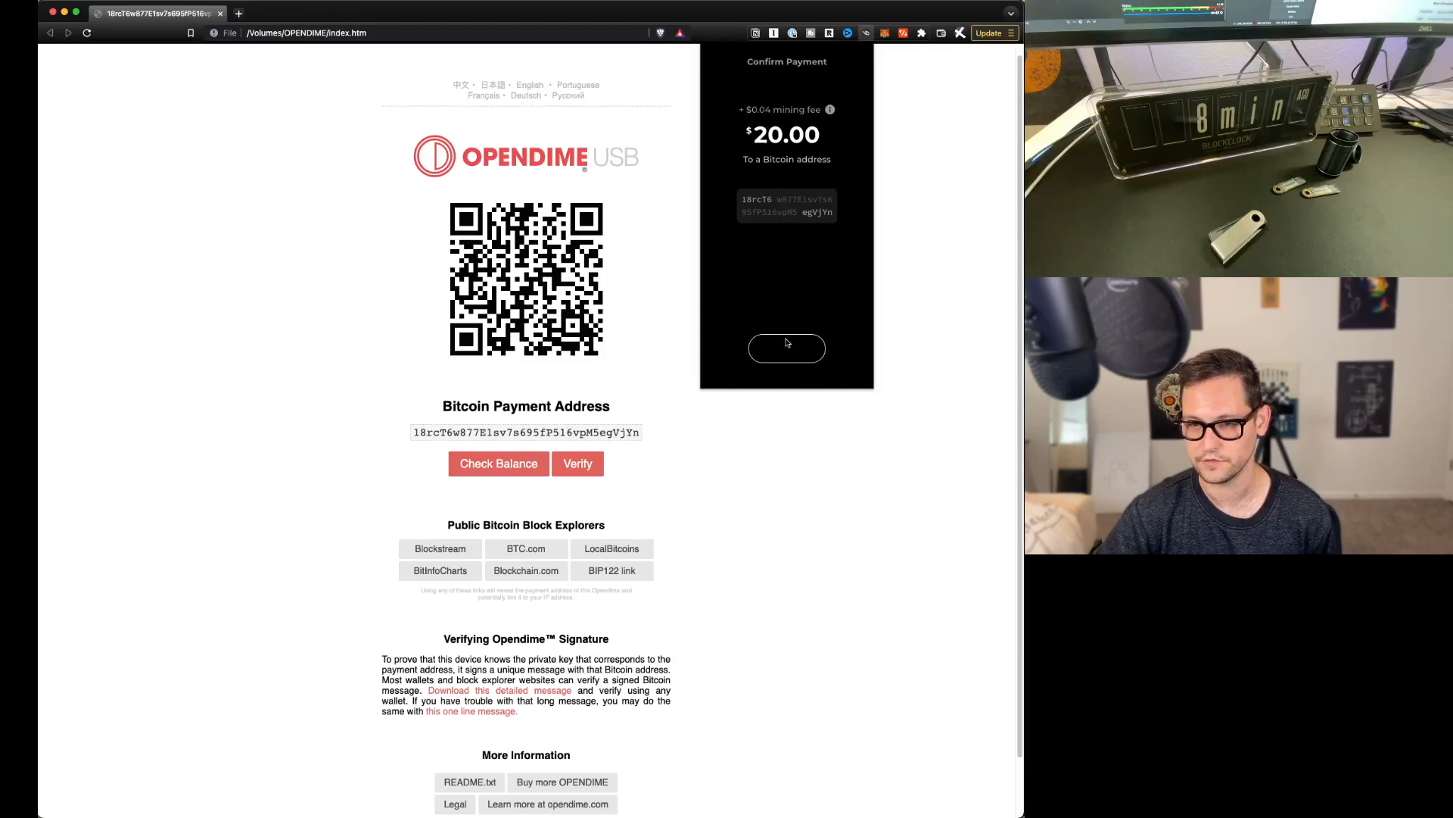
left_click(786, 347)
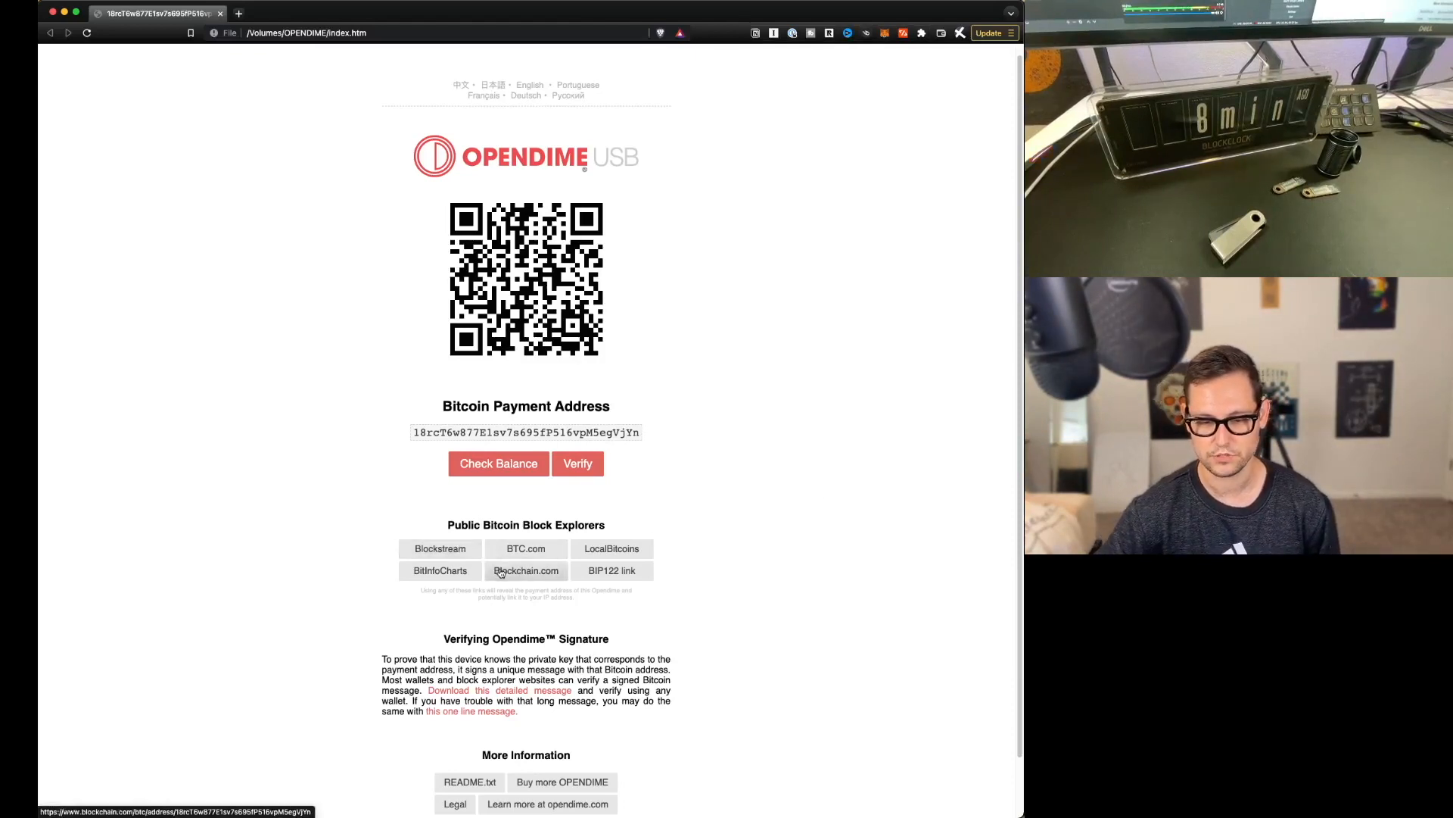
left_click(525, 571)
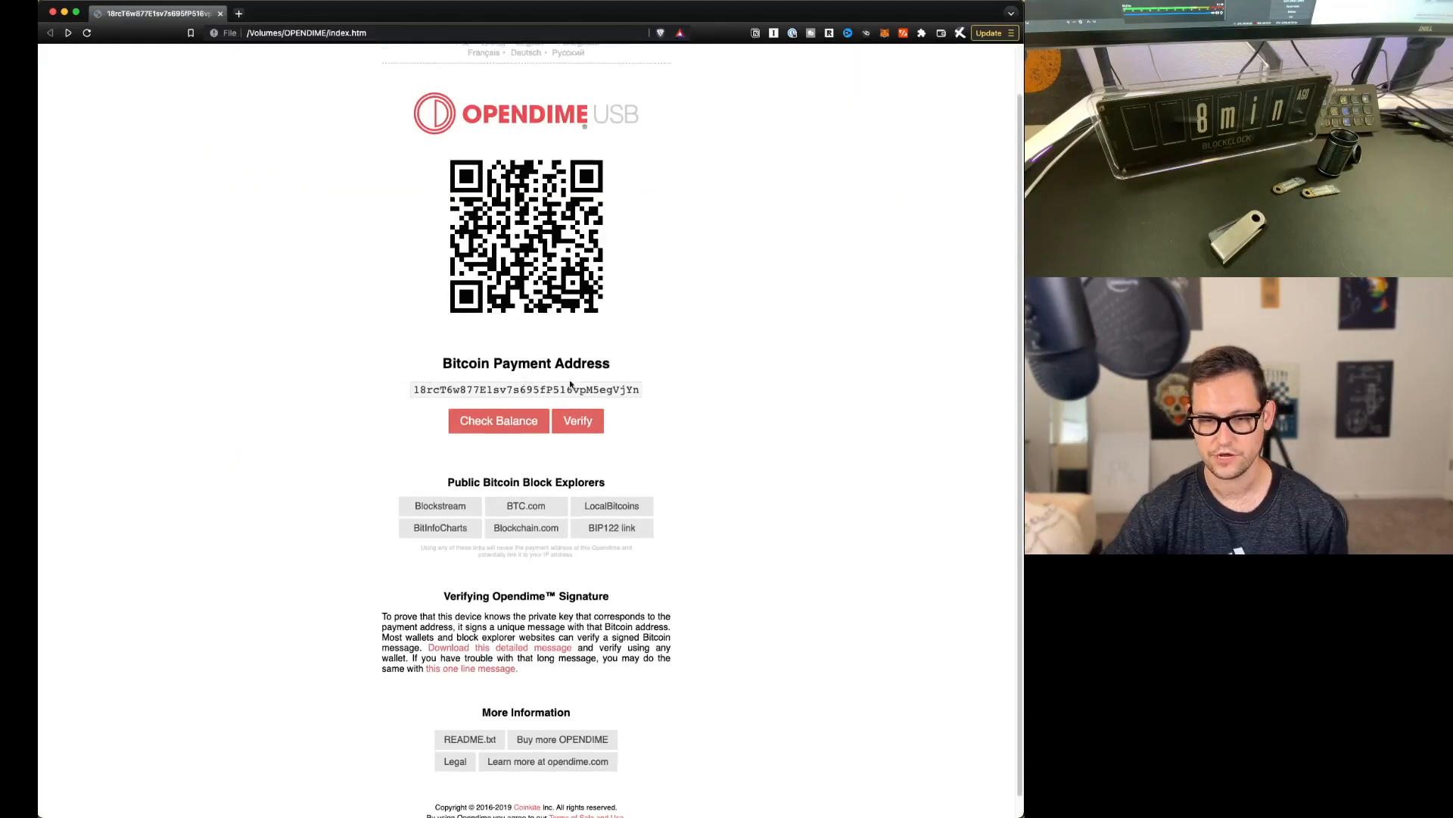
Step: Run opendime.com verification, confirming the key with 88,077 unconfirmed sats
left_click(577, 420)
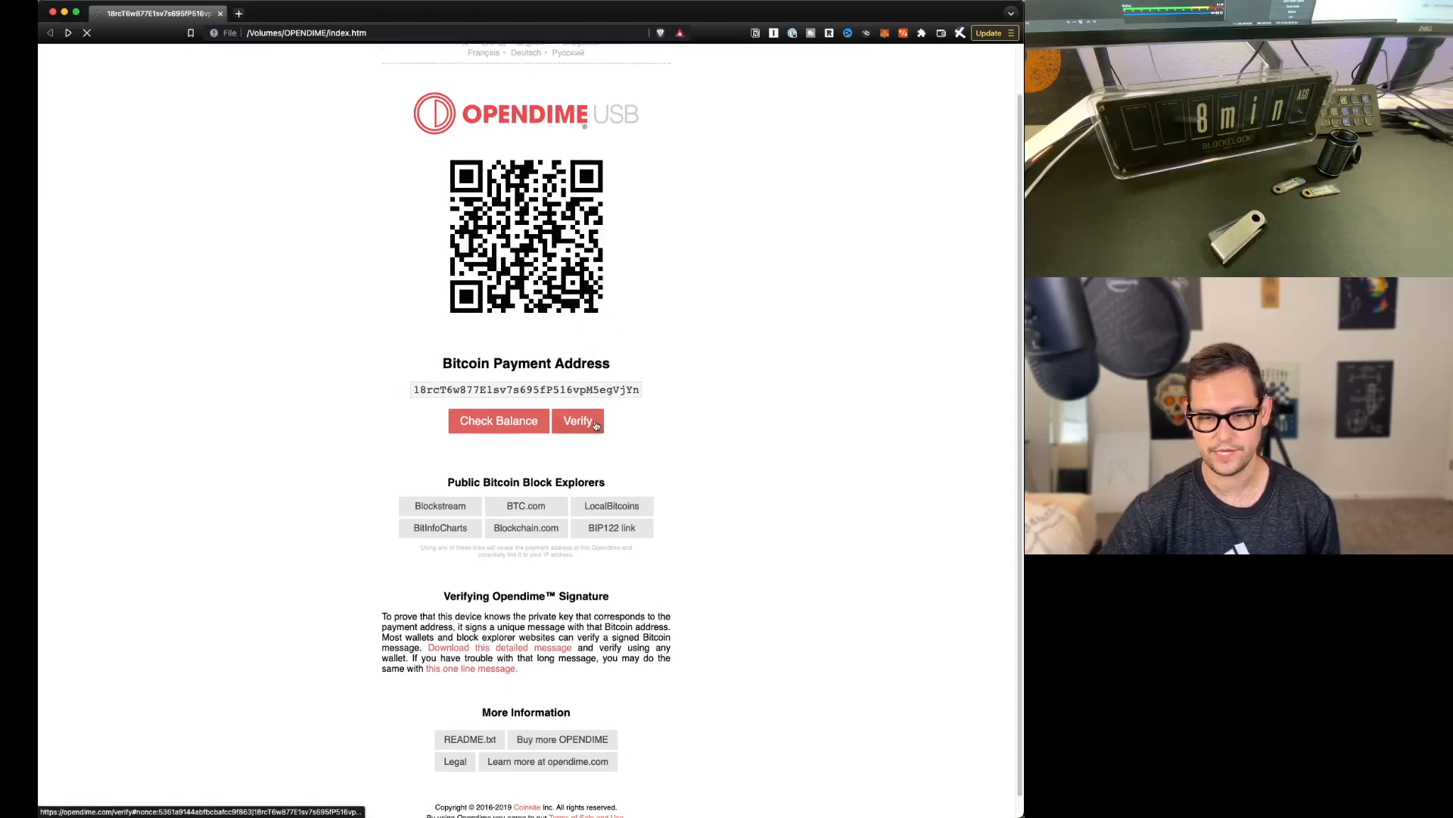
left_click(577, 419)
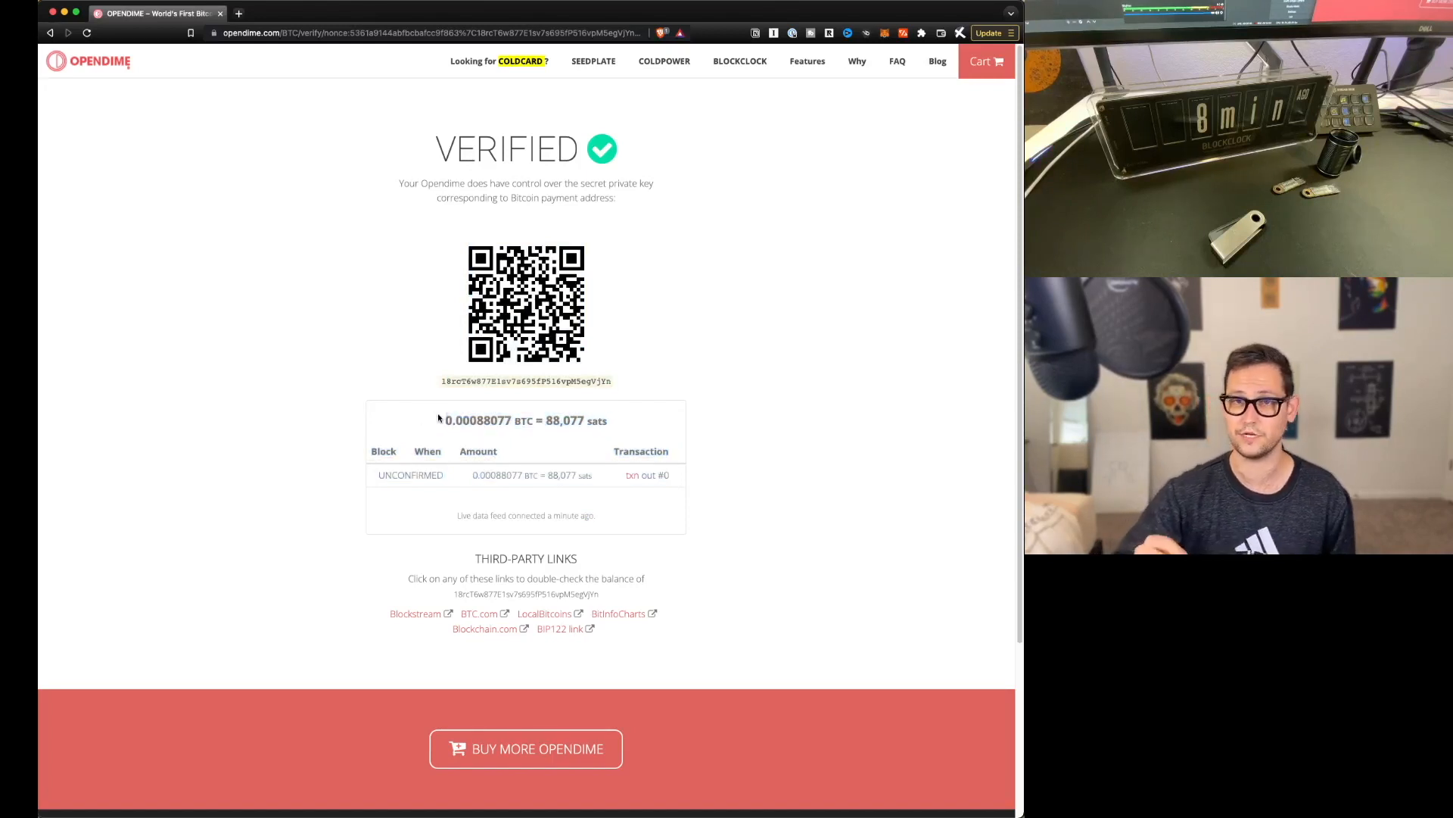
left_click(50, 32)
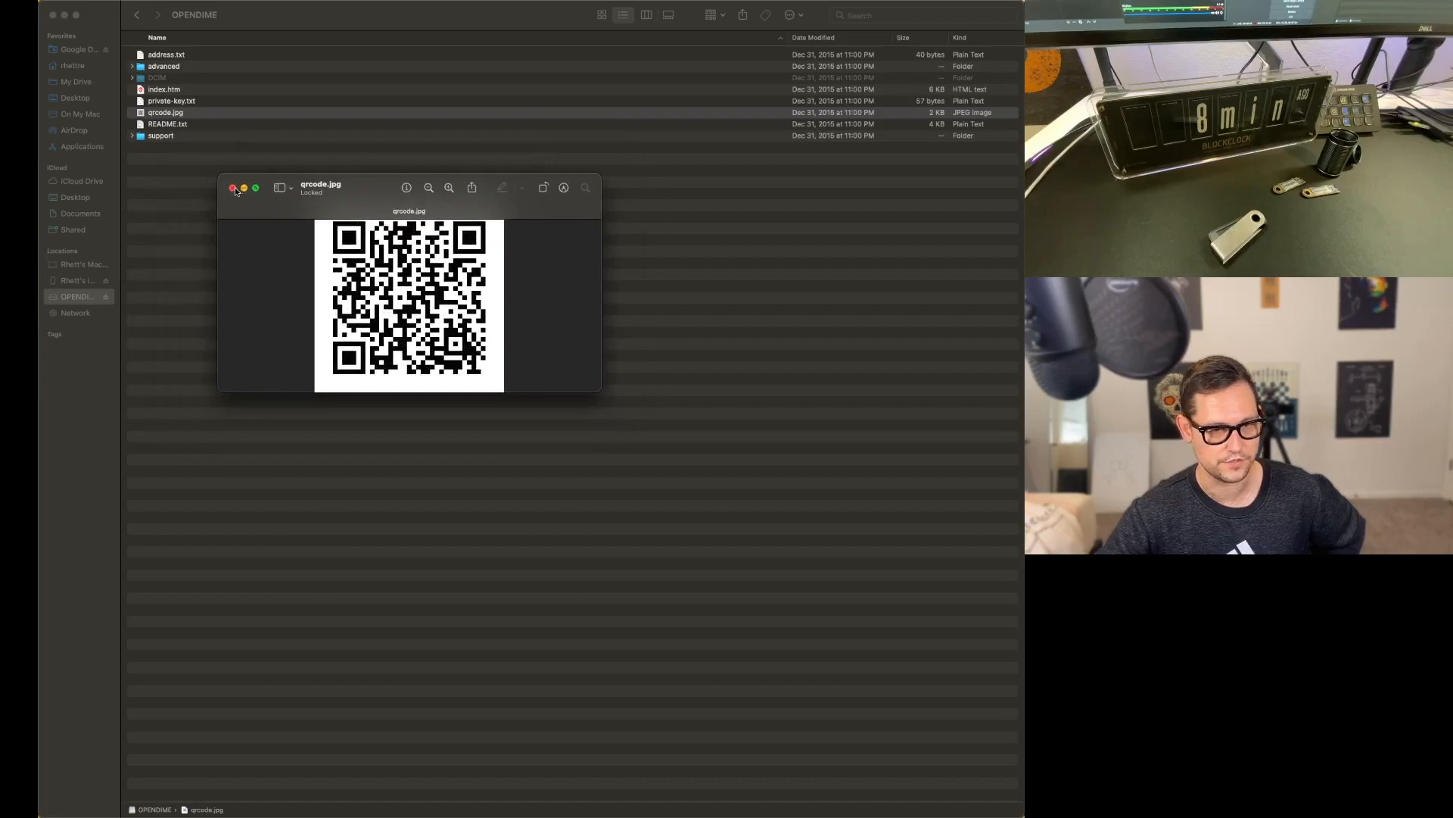
Step: Close the qrcode.jpg Quick Look preview, returning to the OPENDIME file list
left_click(233, 188)
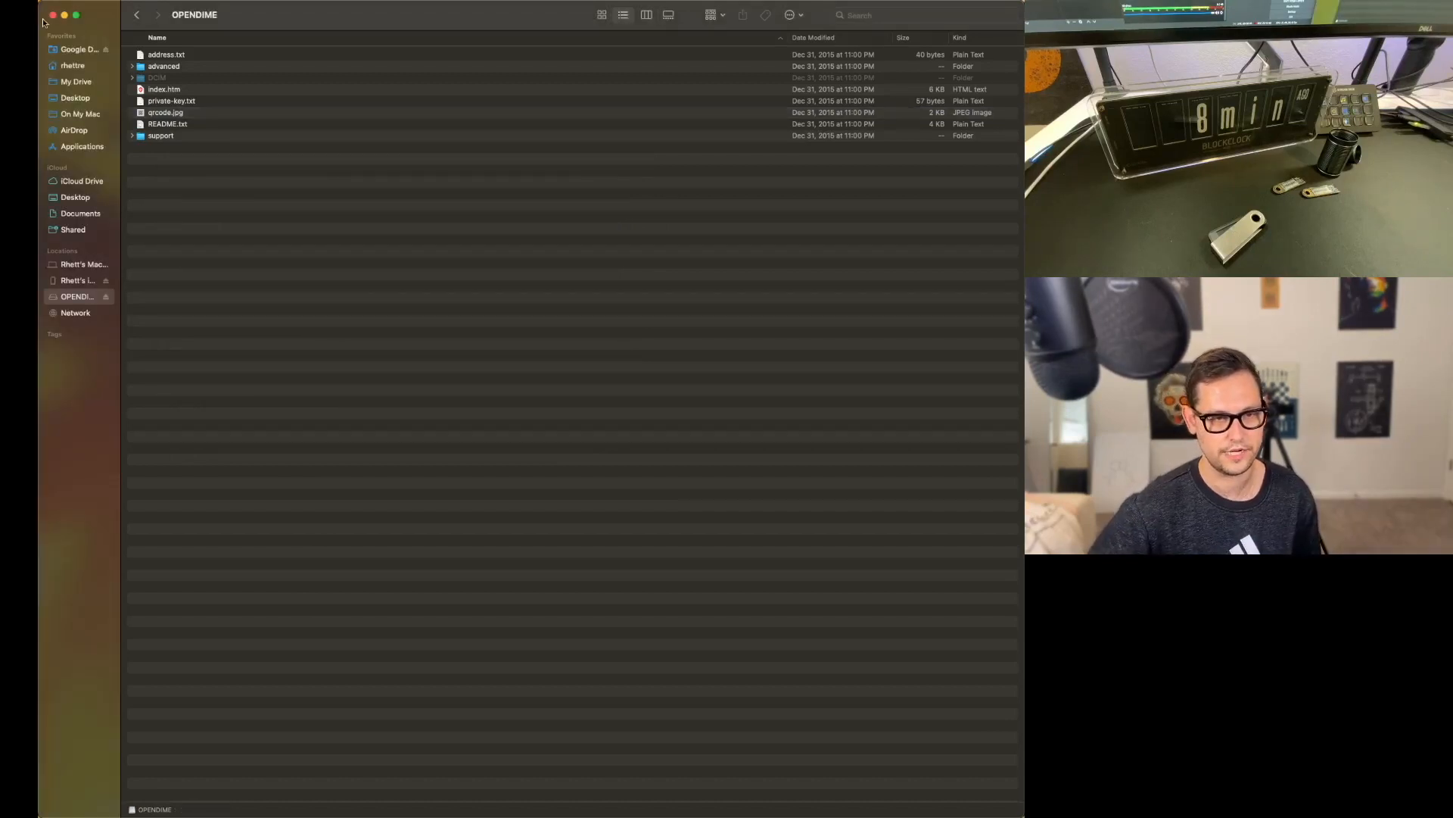